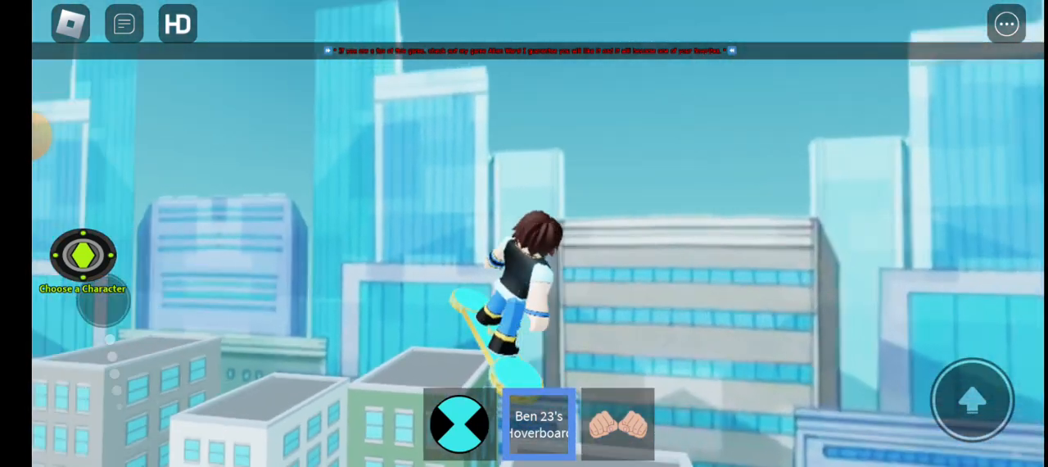
Step: Bring up the Ben 10 alien character roster from the Omnitrix hotbar item
click(82, 256)
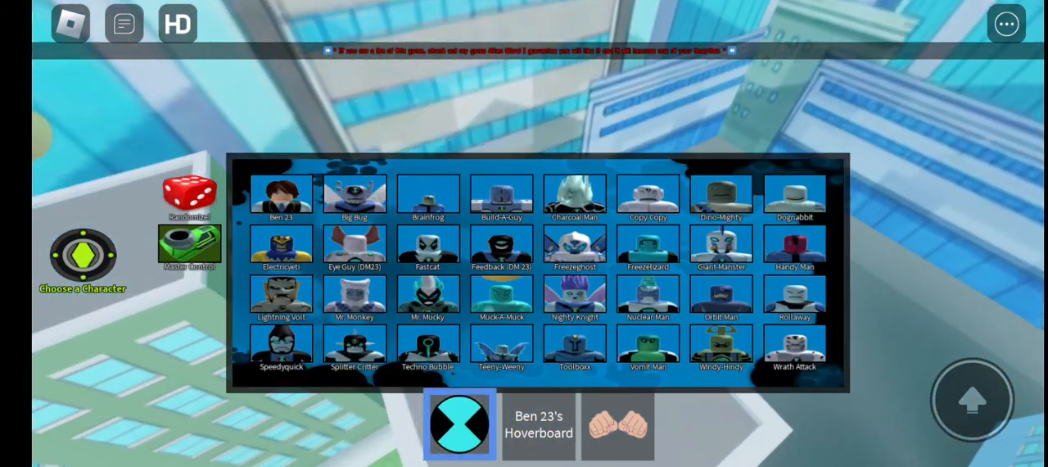